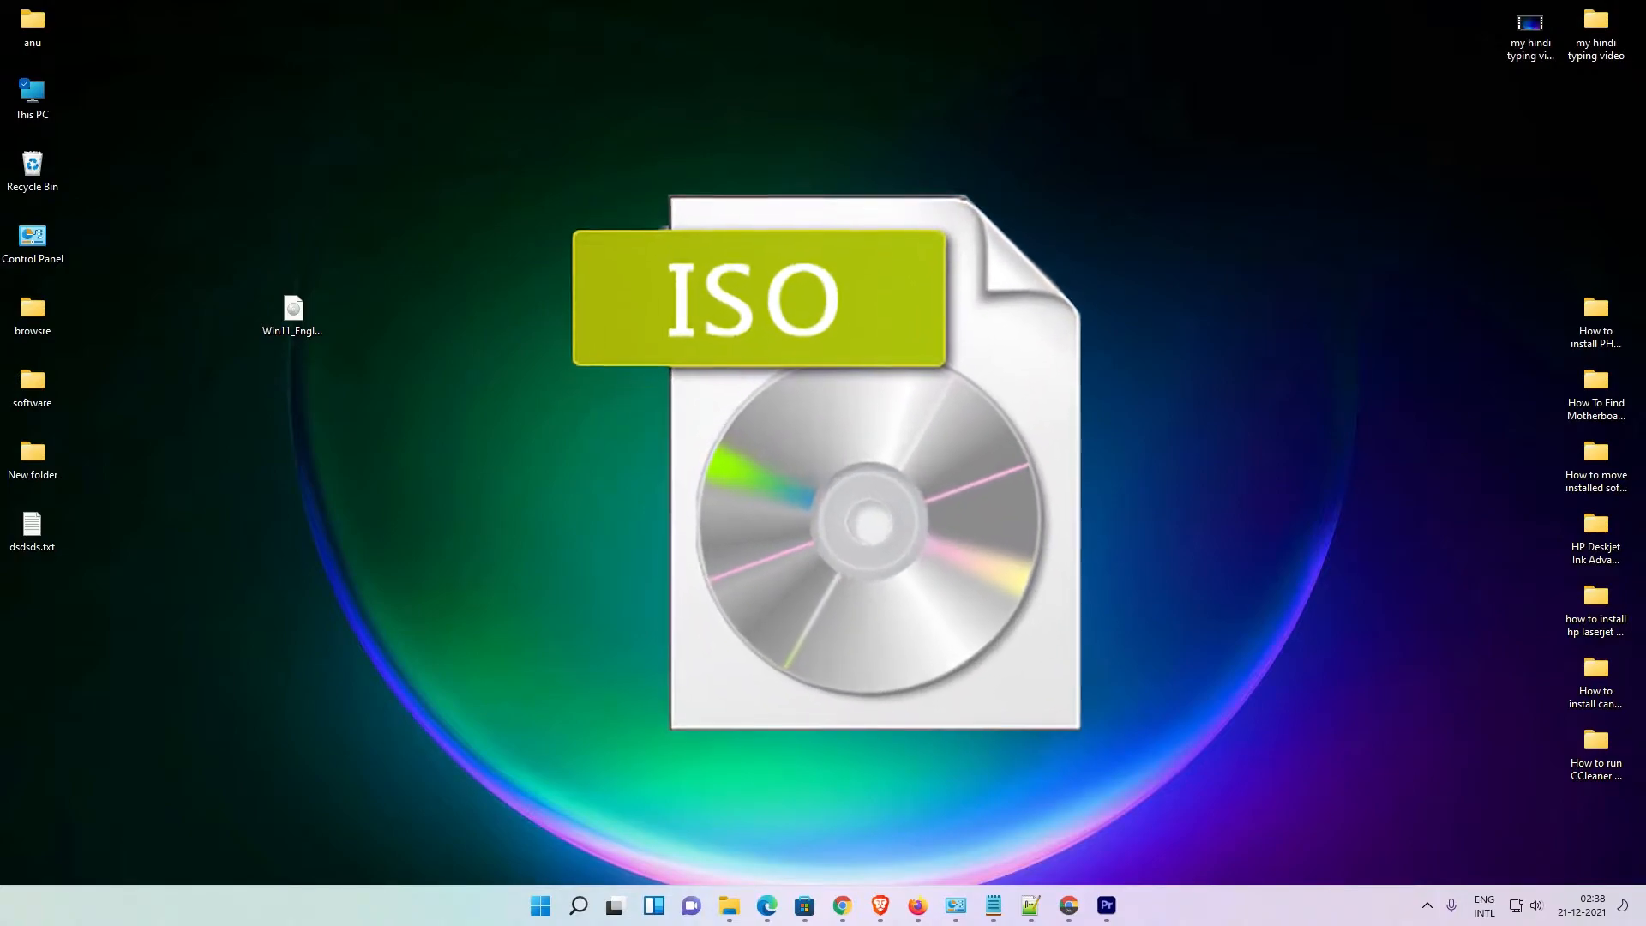
mouse_move(489, 127)
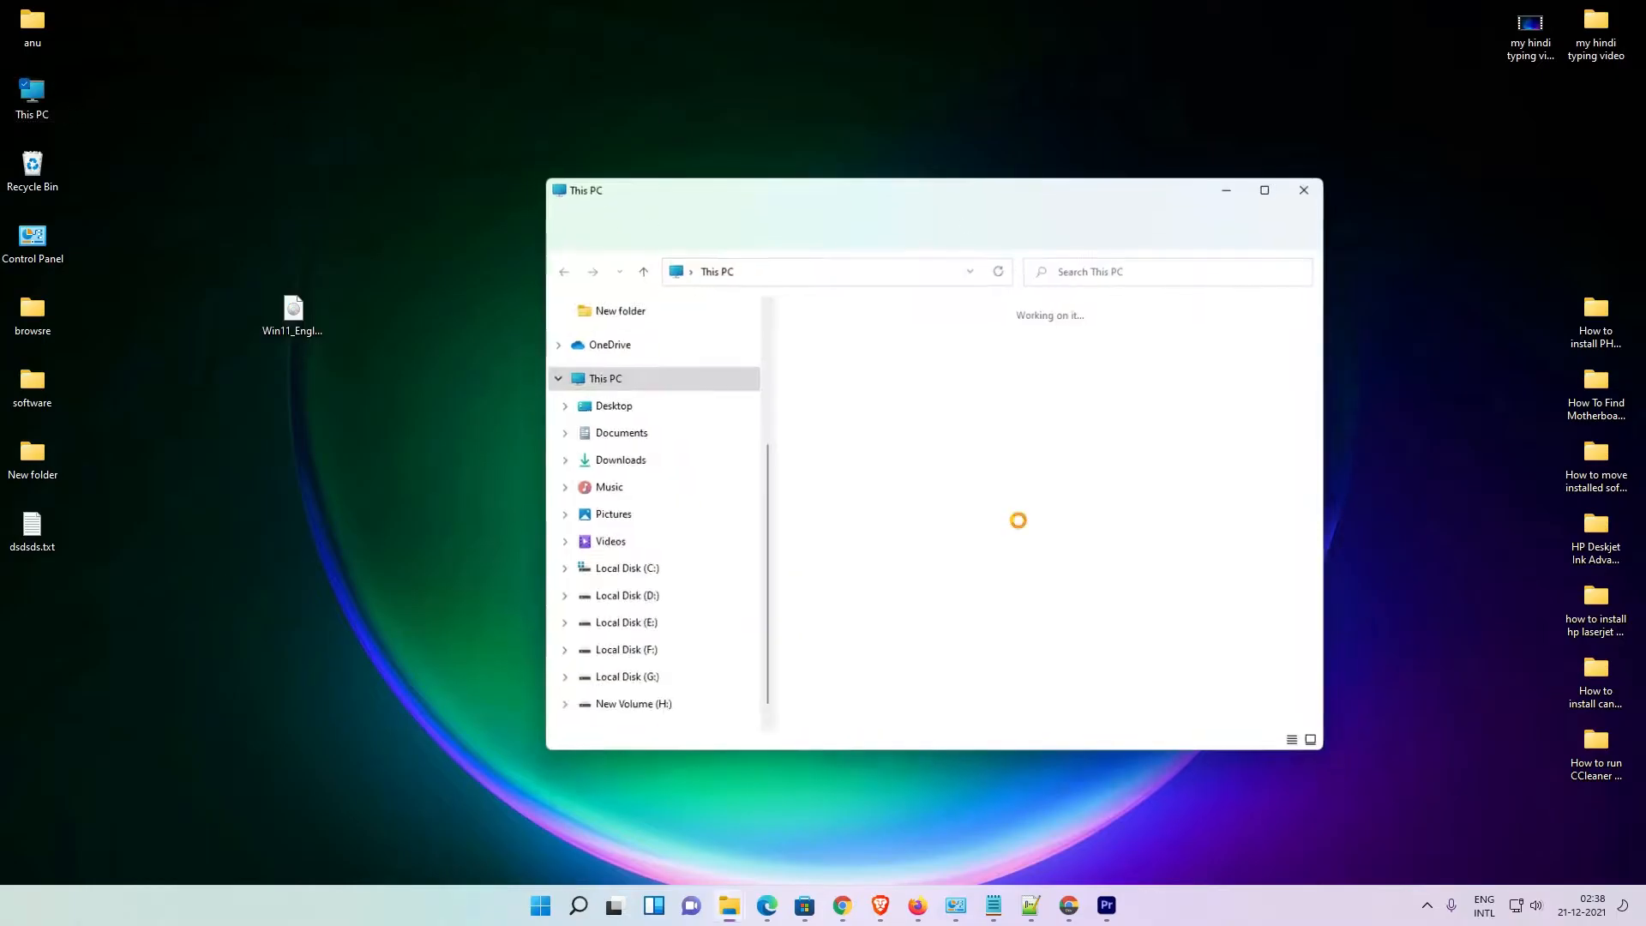
Step: Close This PC and mount Win11_EnglishInternational_x64.iso from the desktop as a DVD drive
click(1263, 190)
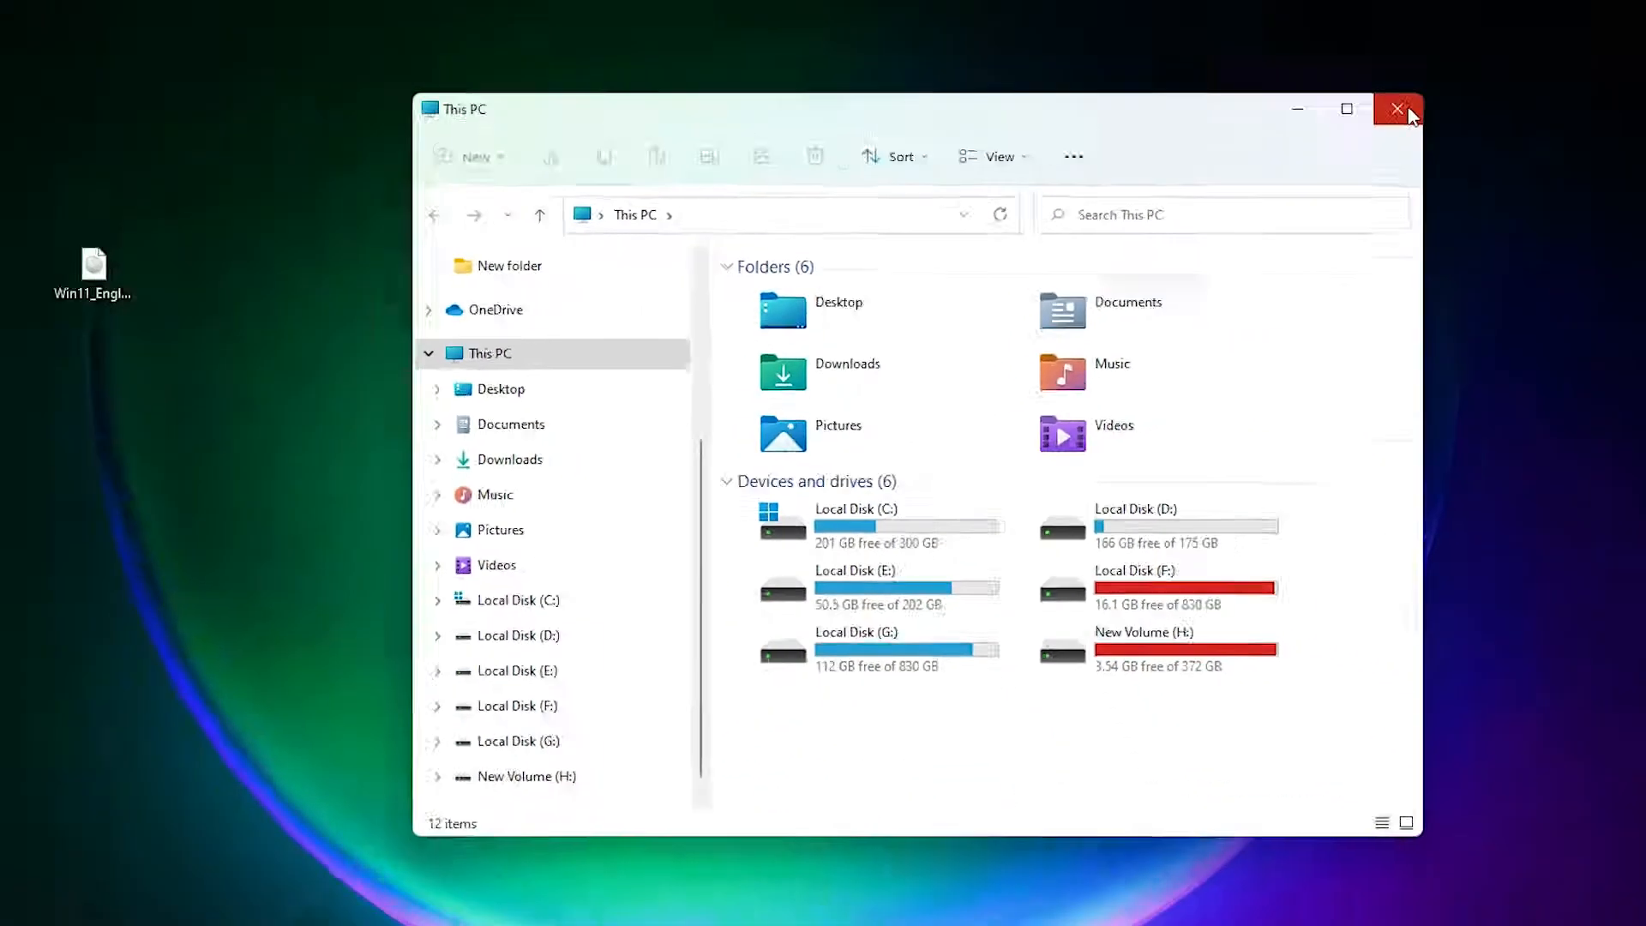
click(1396, 109)
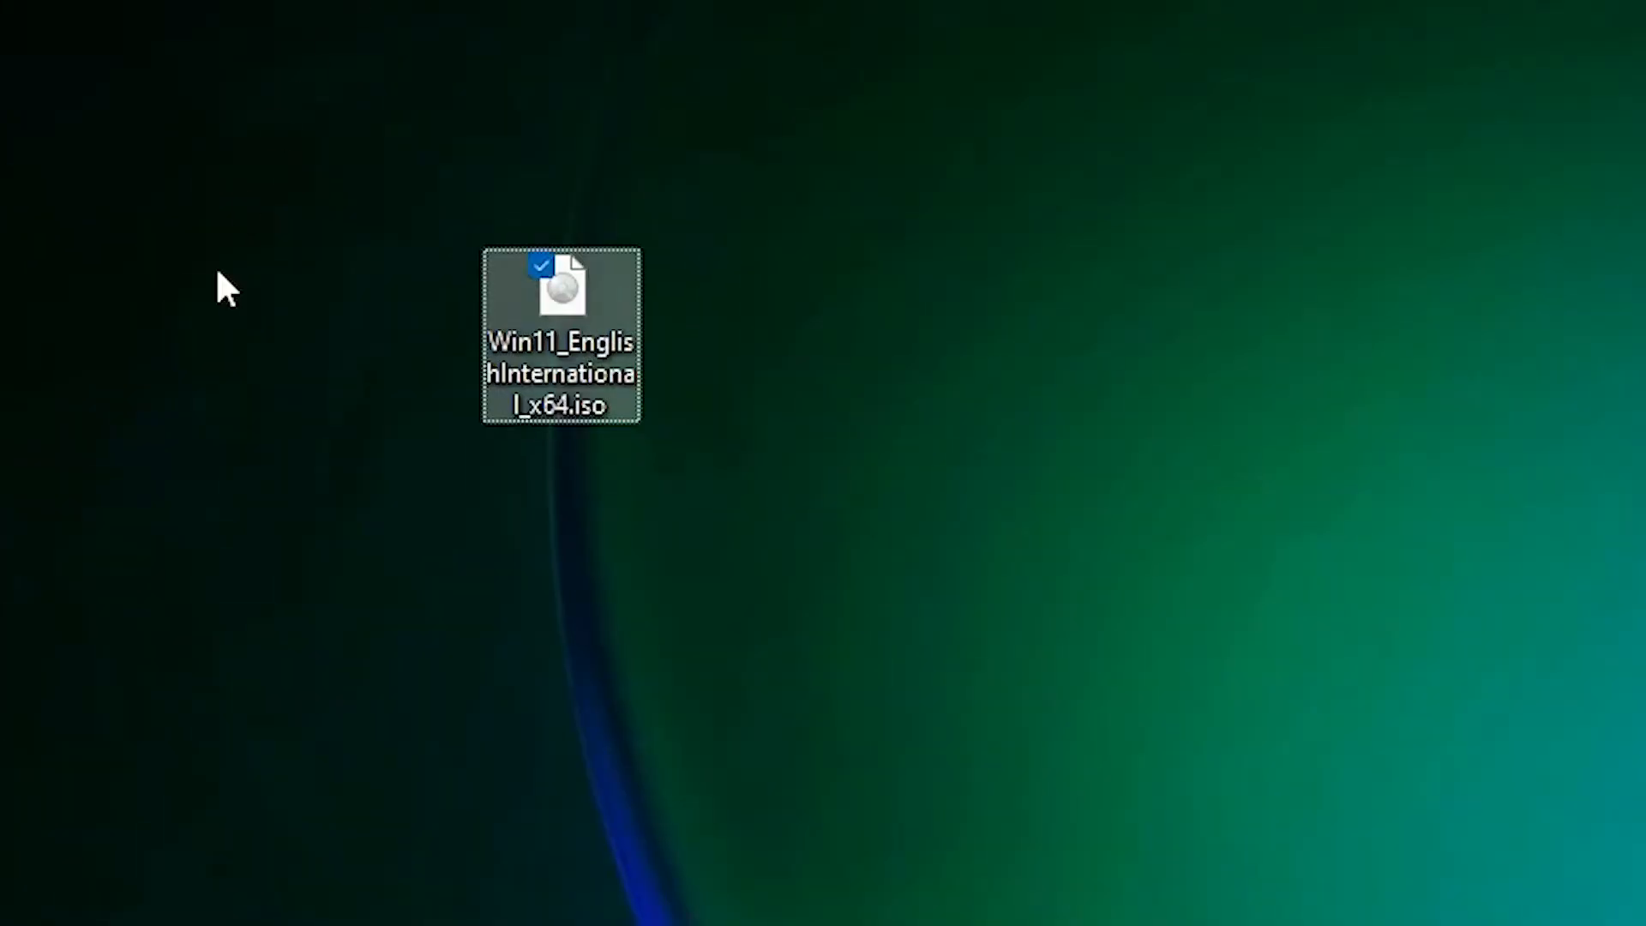
right_click(559, 294)
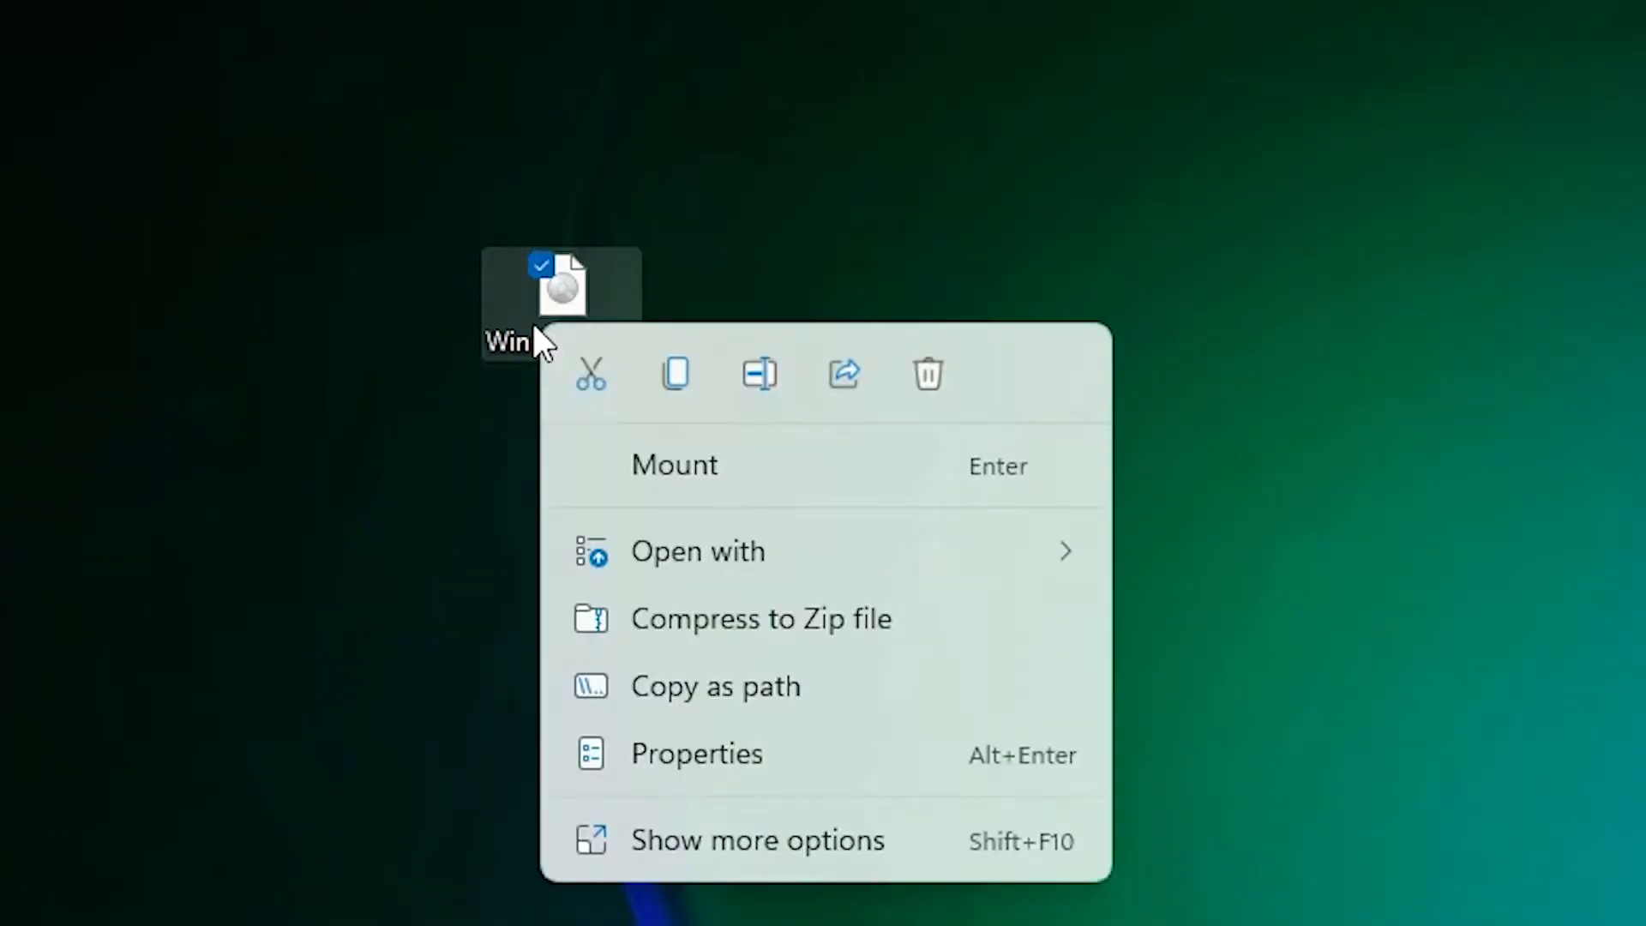
click(294, 102)
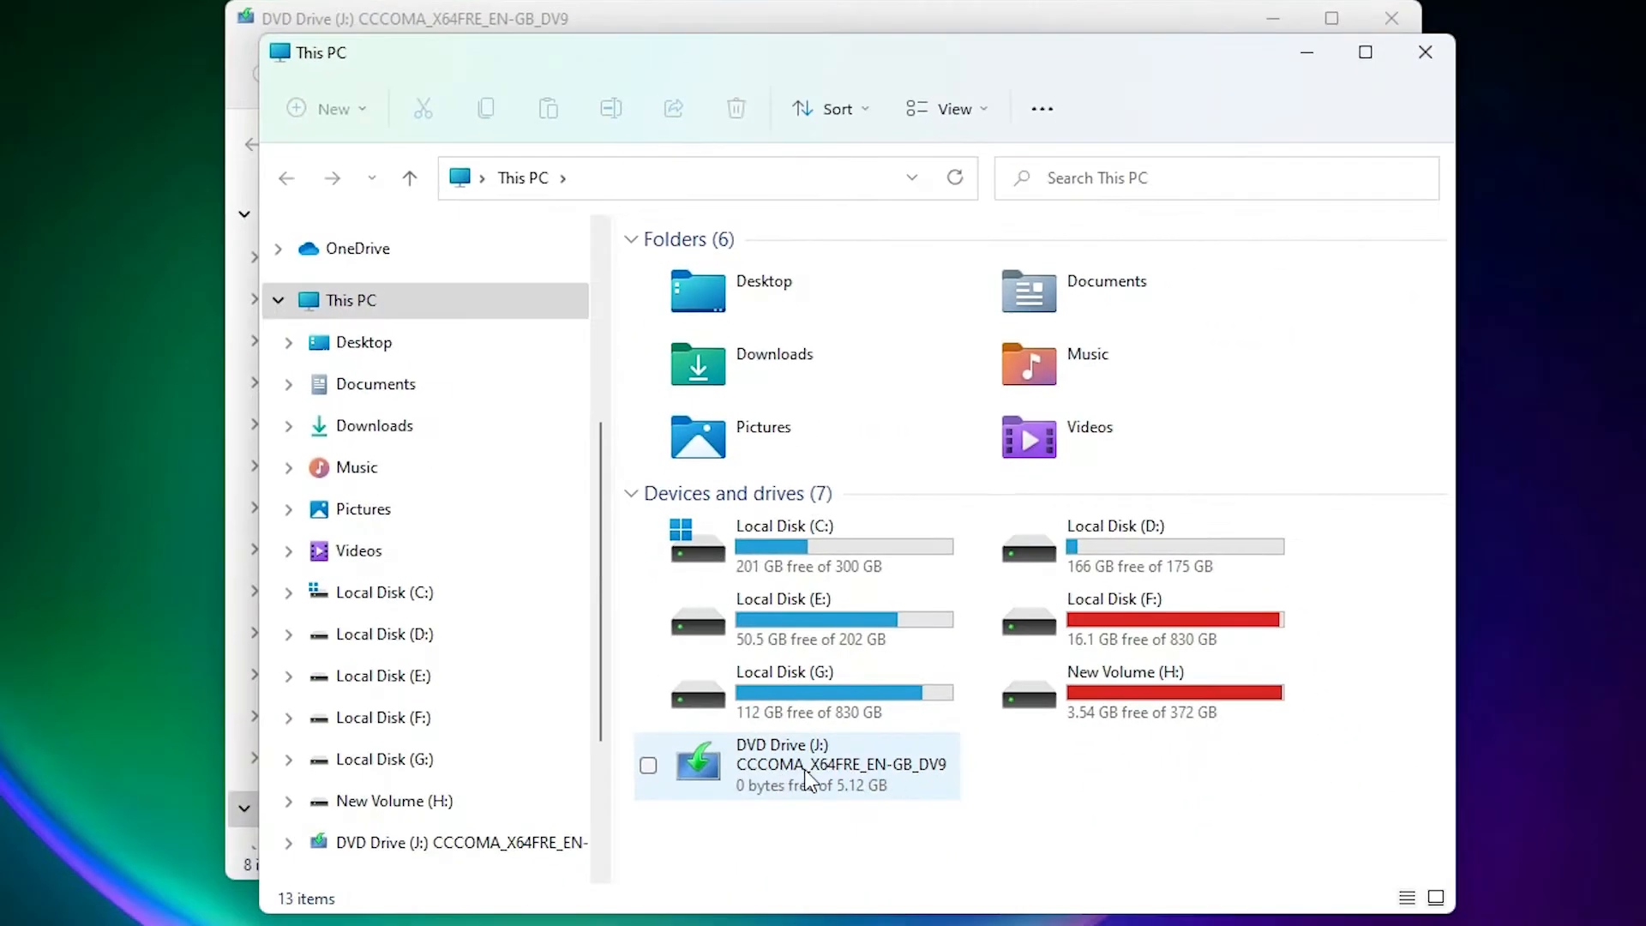
mouse_move(898, 780)
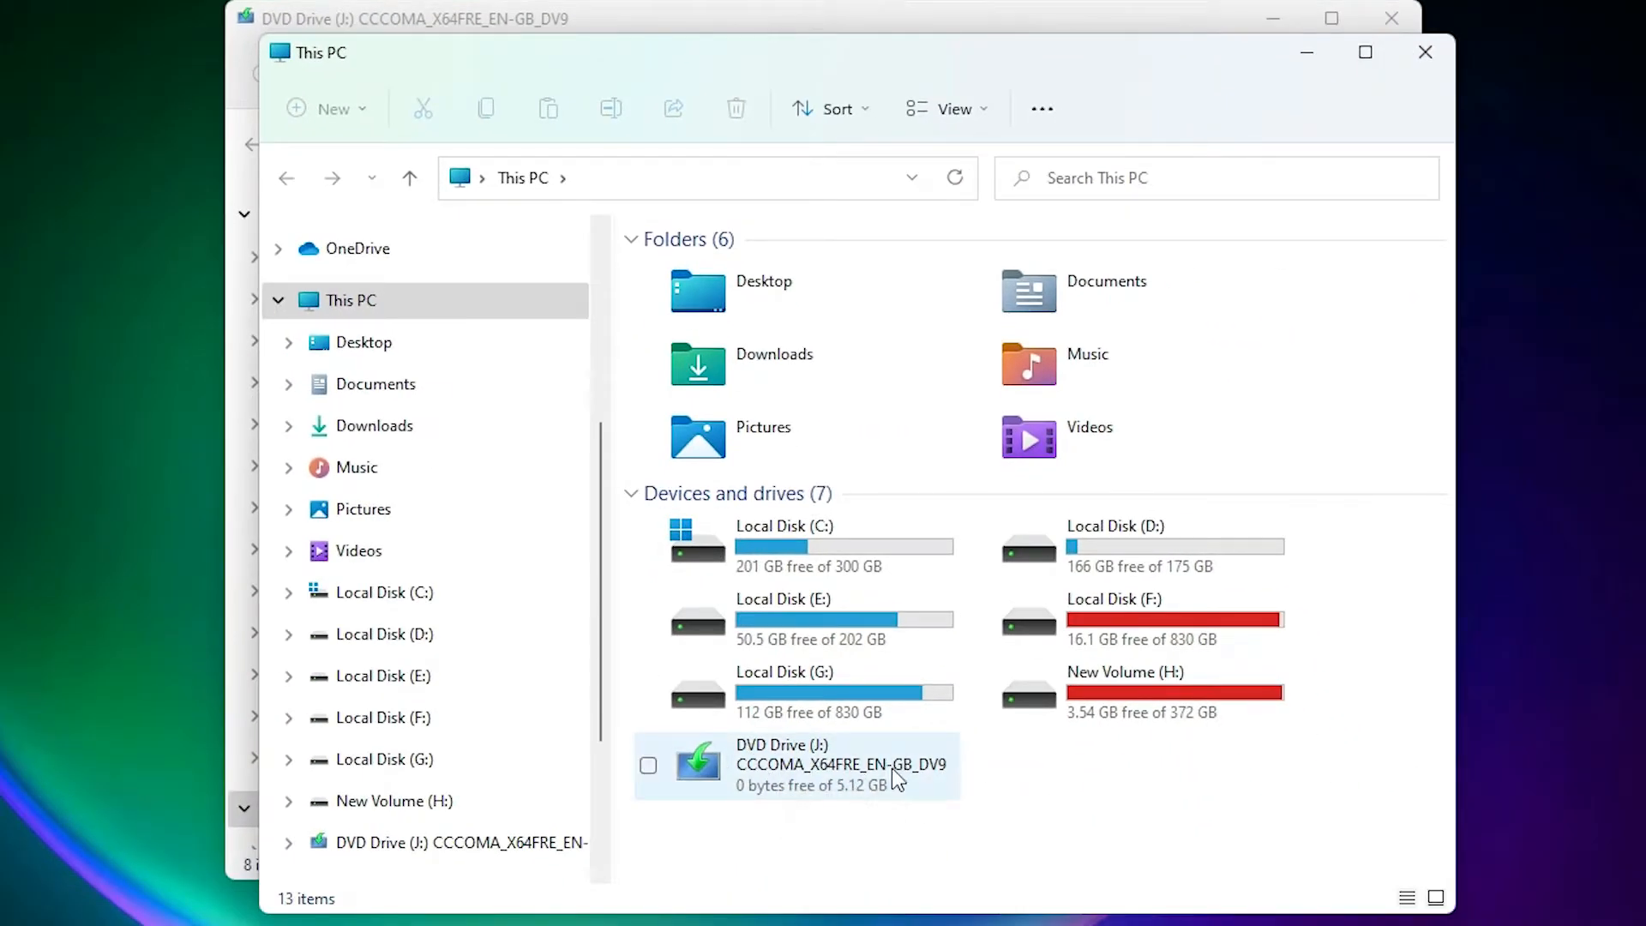
click(798, 764)
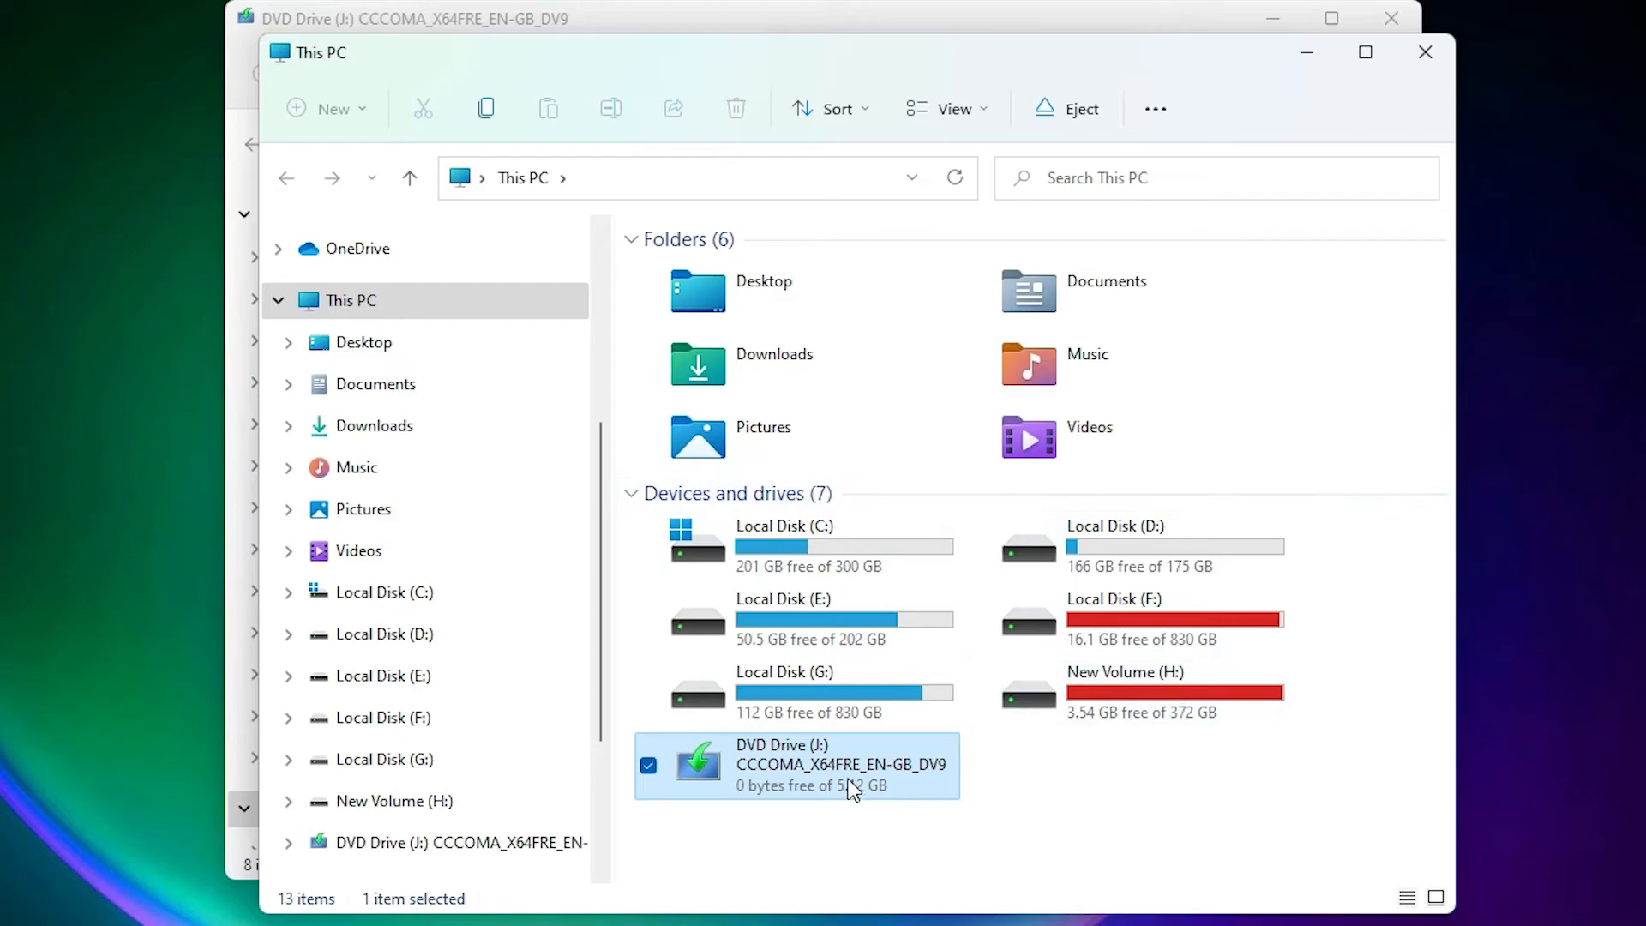
double_click(796, 764)
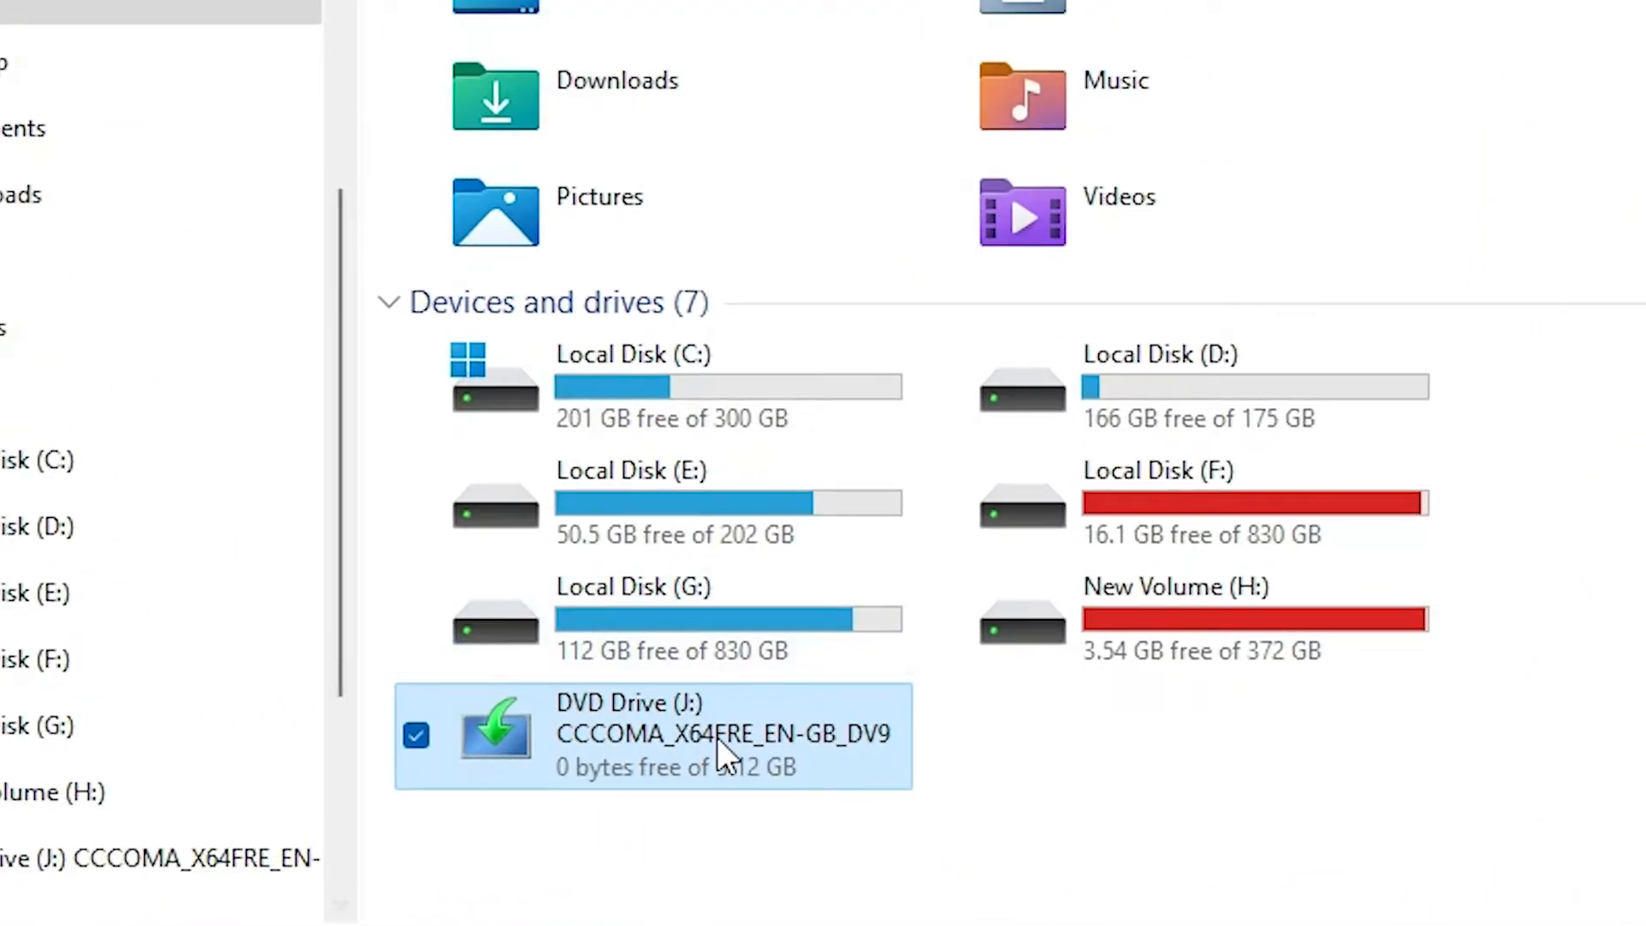
Step: Show the context menu for DVD Drive (J:) to reach Eject
right_click(721, 734)
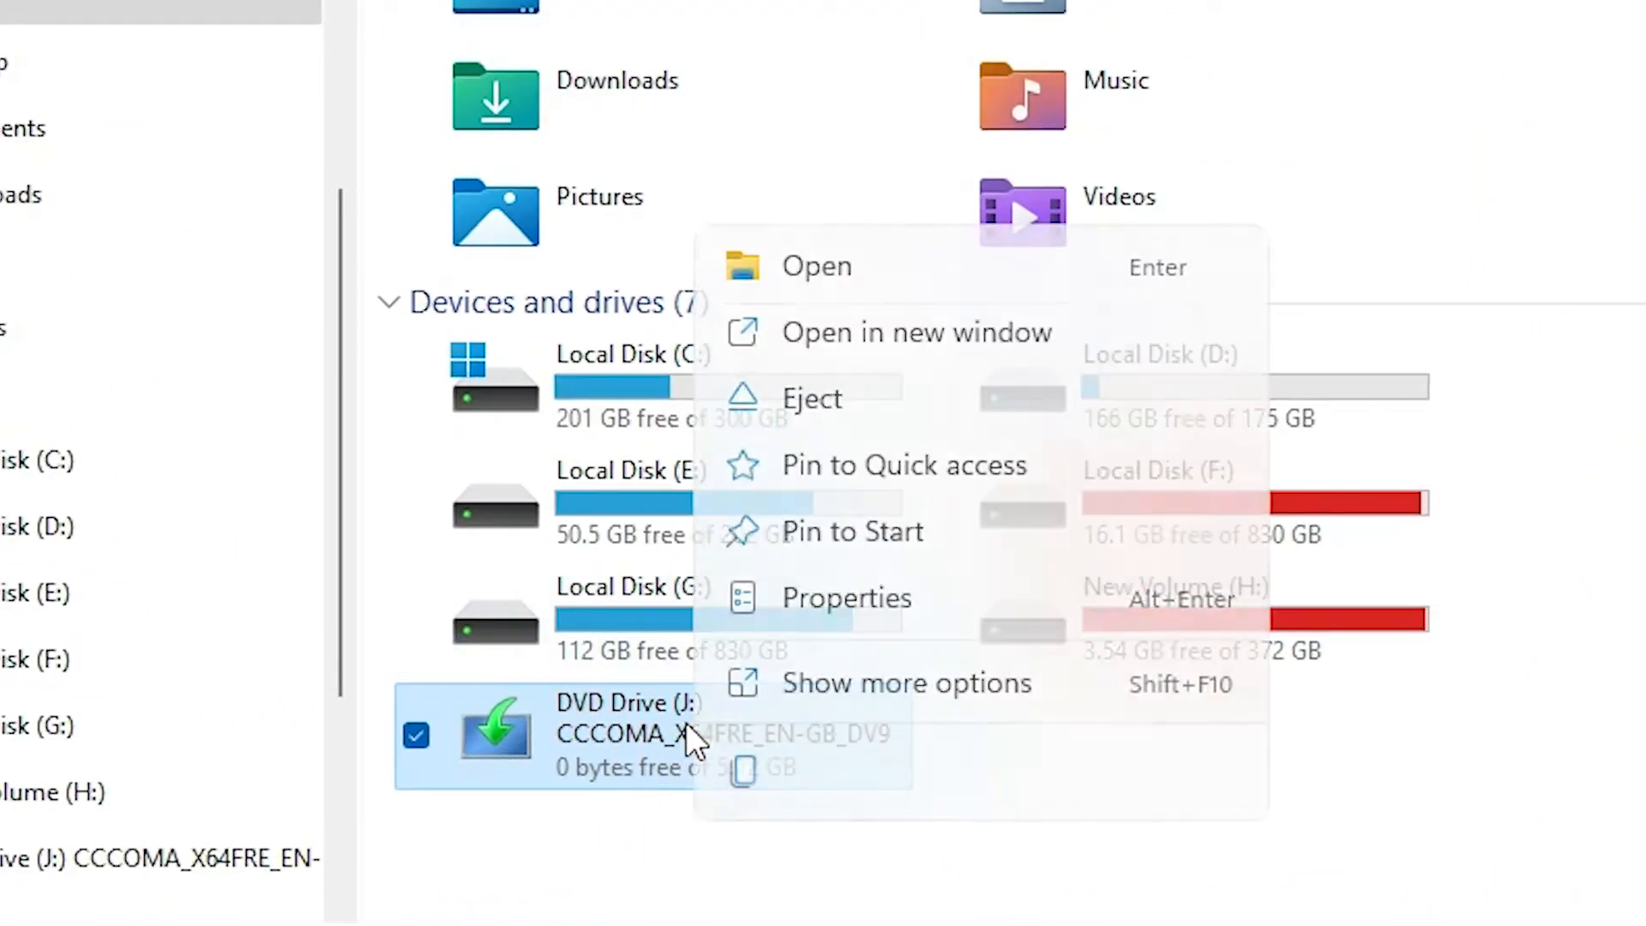
mouse_move(829, 404)
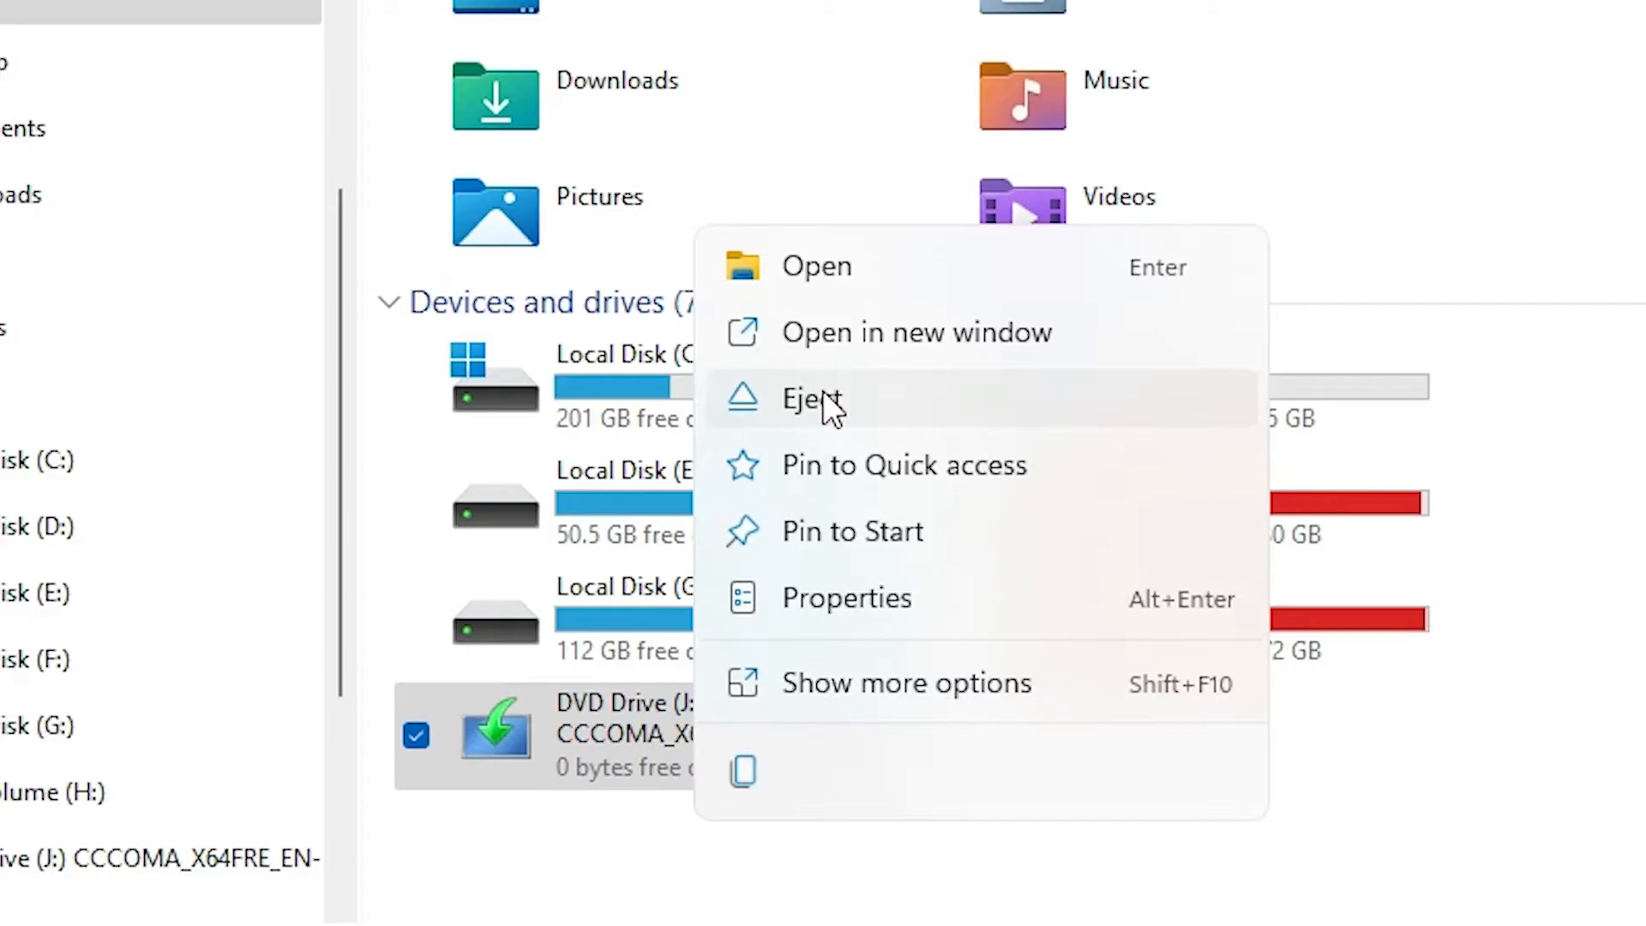